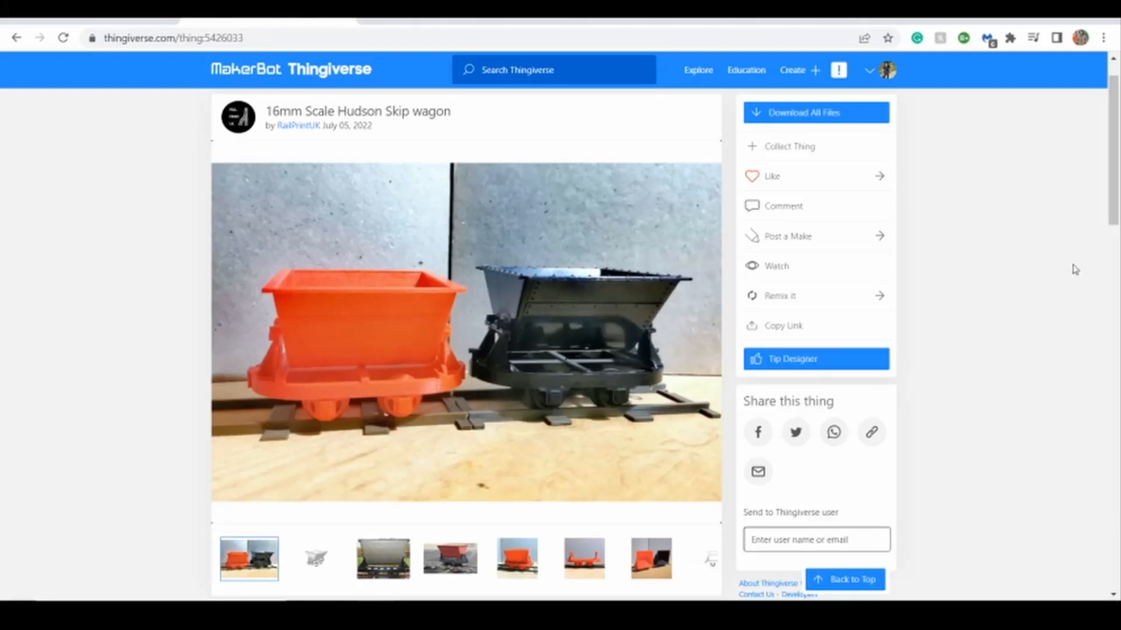
mouse_move(1064, 252)
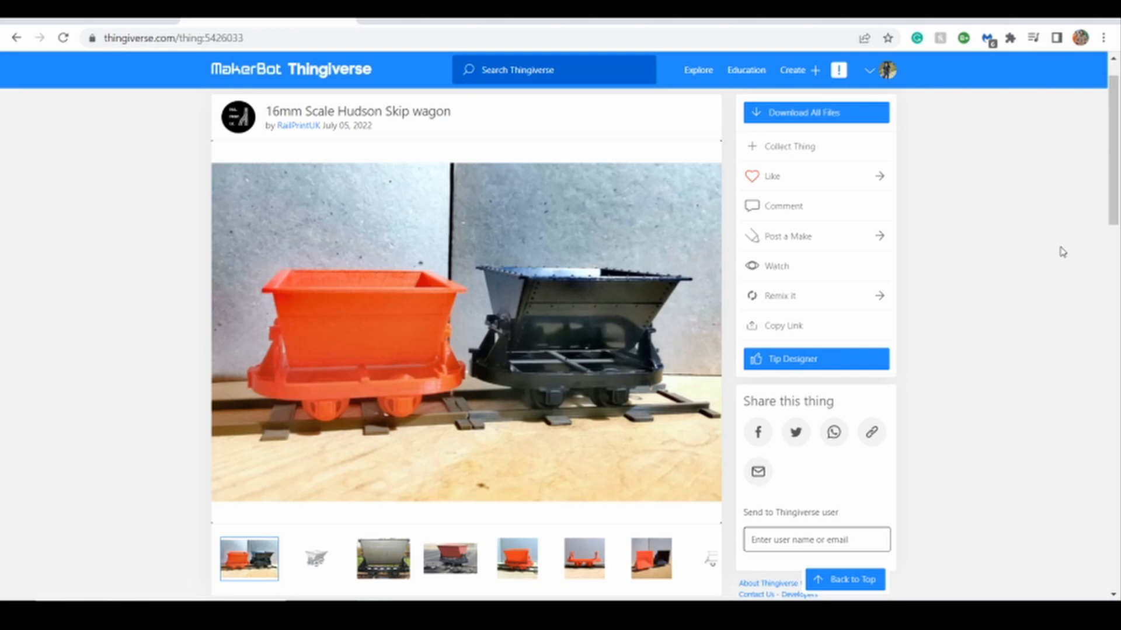
mouse_move(381, 108)
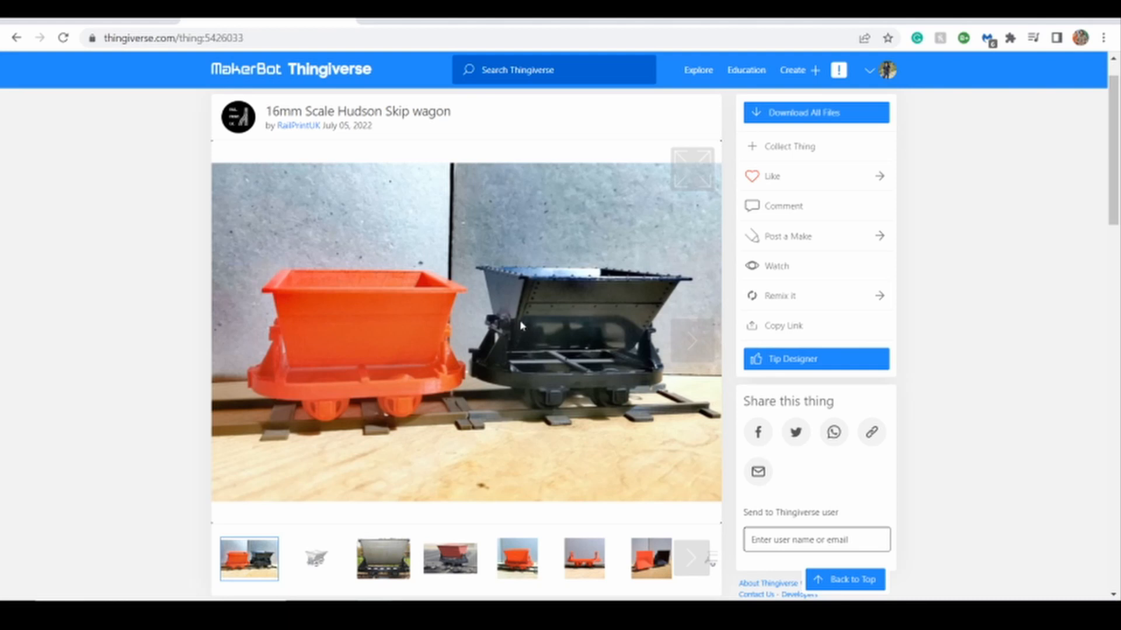
mouse_move(481, 297)
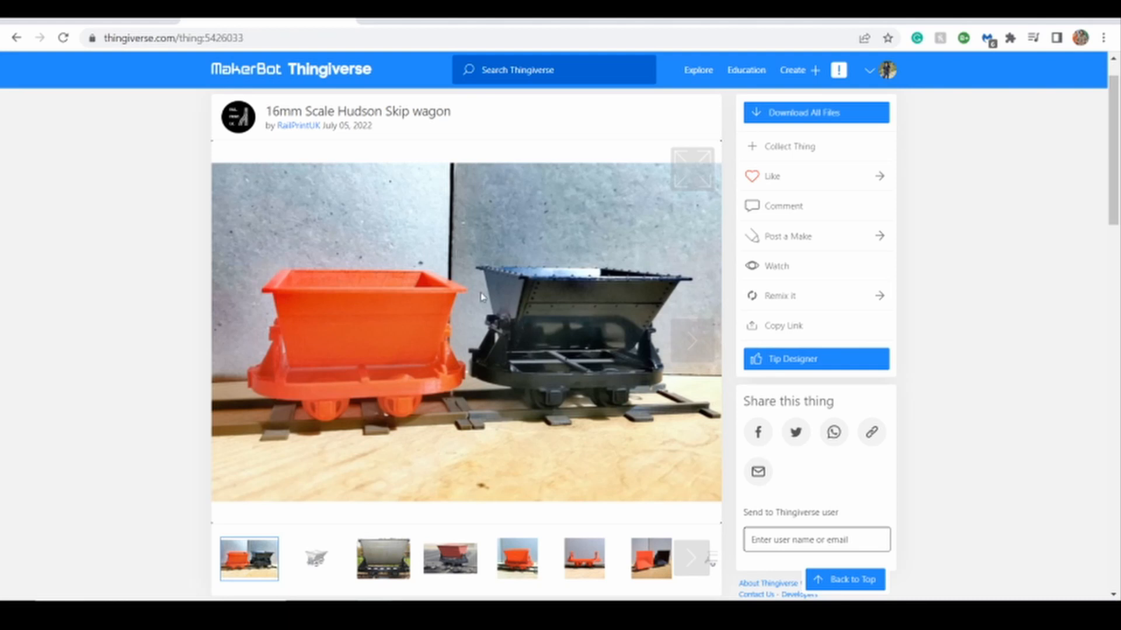
mouse_move(418, 353)
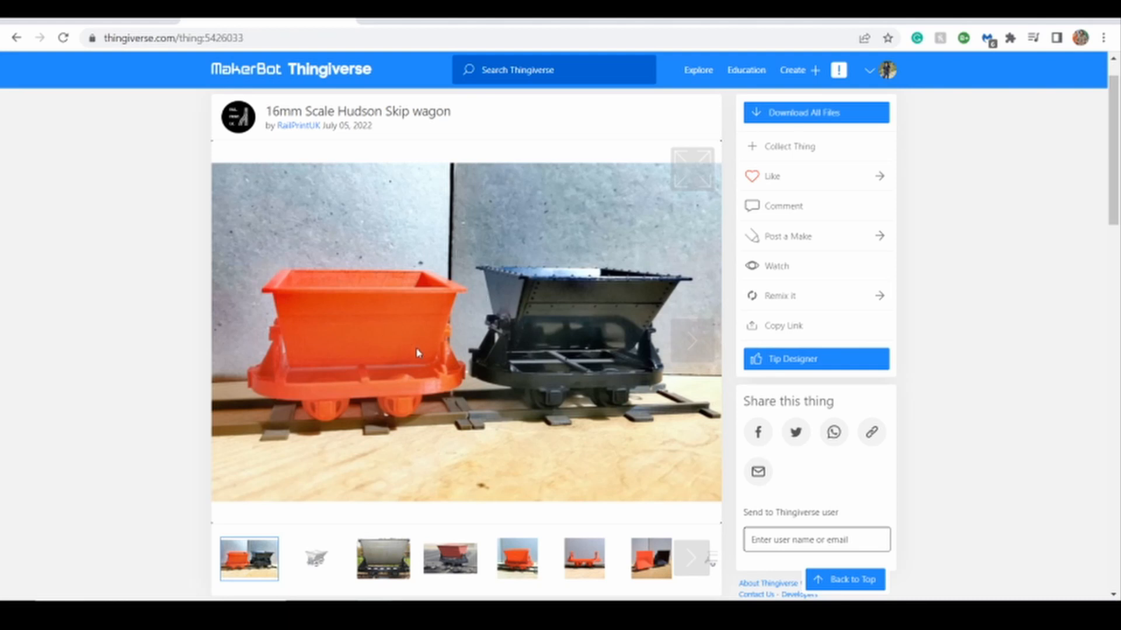
mouse_move(480, 333)
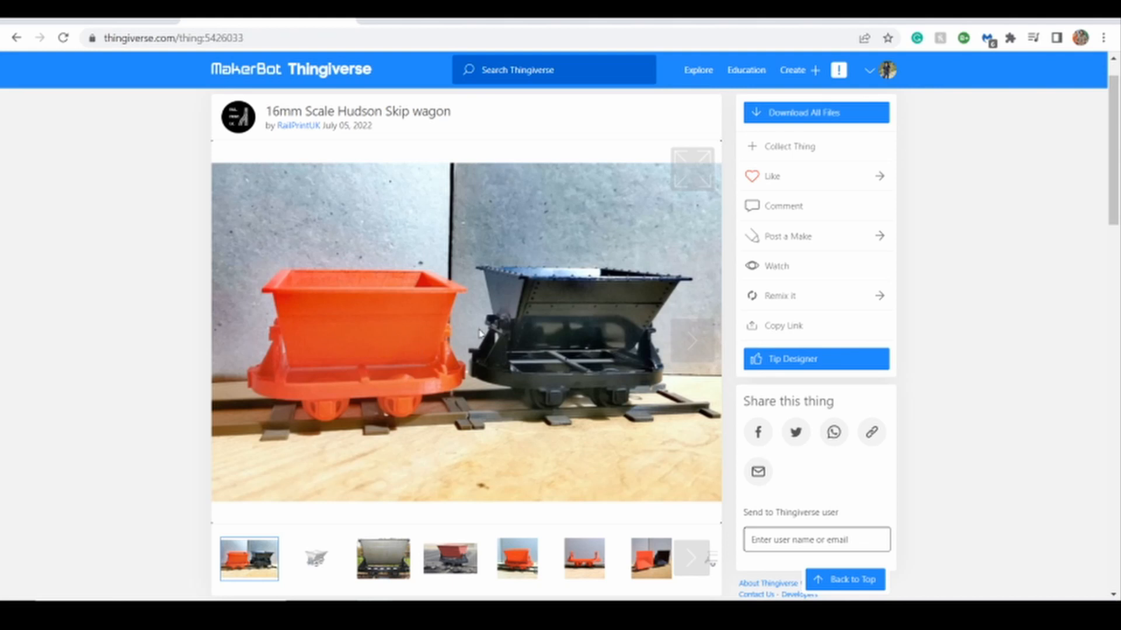
Step: Send skip_body from Downloads to 3D Builder via the Open with list
scroll("down", 3)
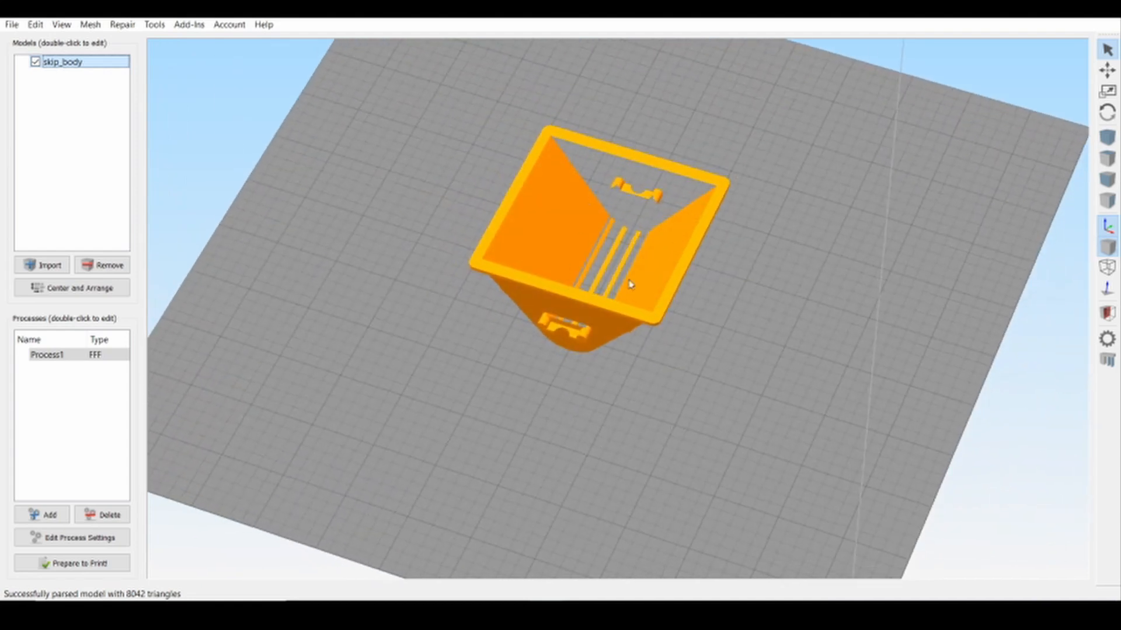
mouse_move(661, 180)
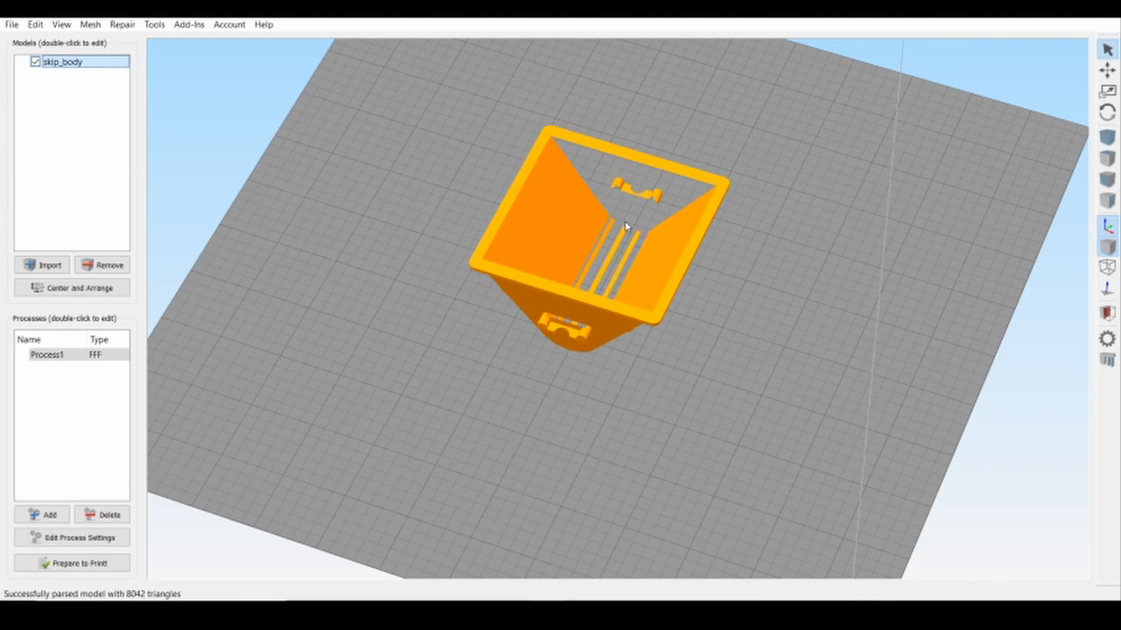
mouse_move(479, 501)
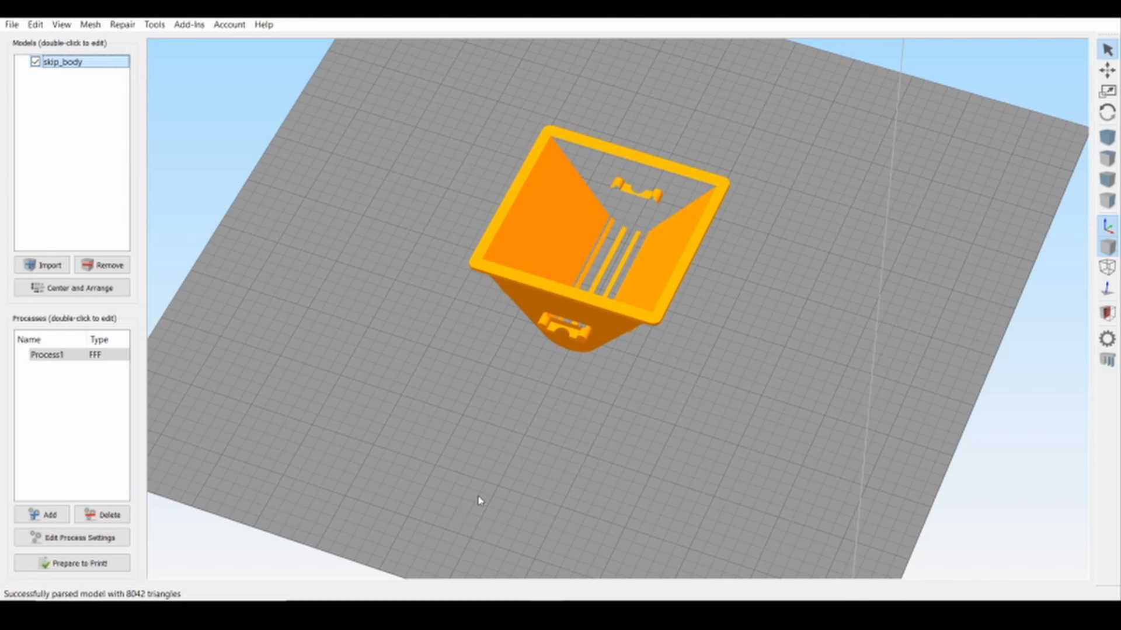
mouse_move(380, 540)
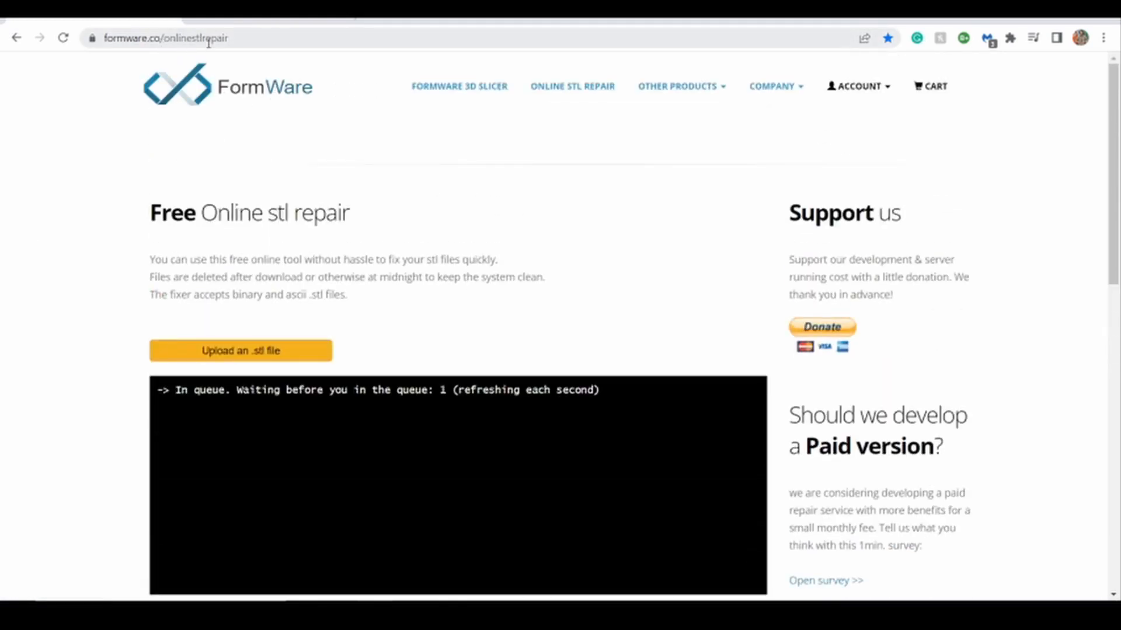
scroll("down", 3)
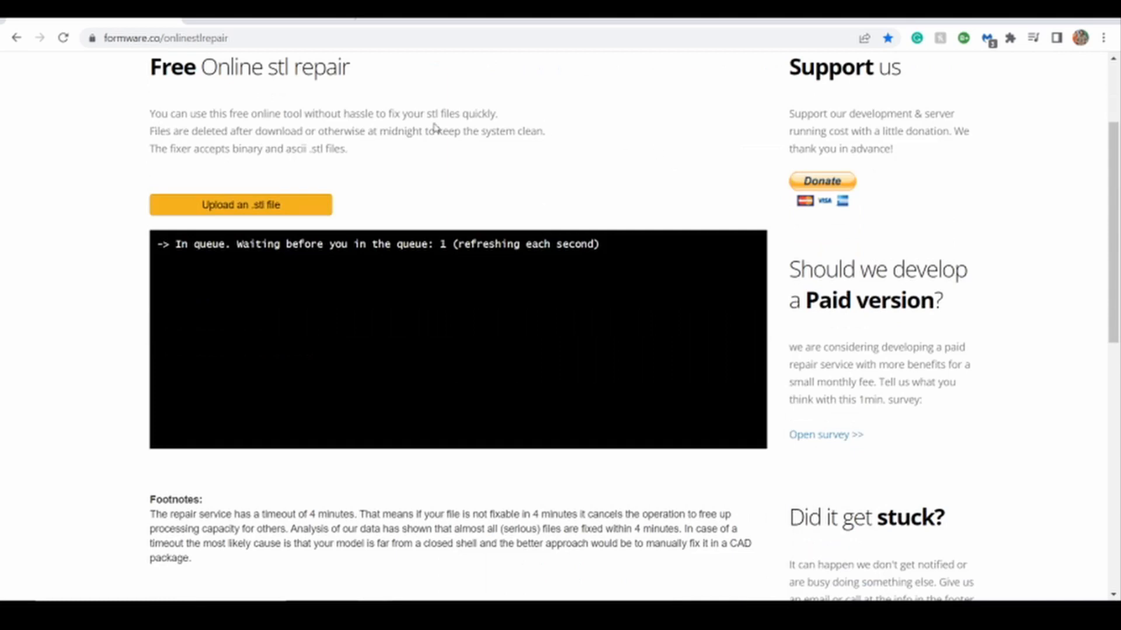
mouse_move(727, 408)
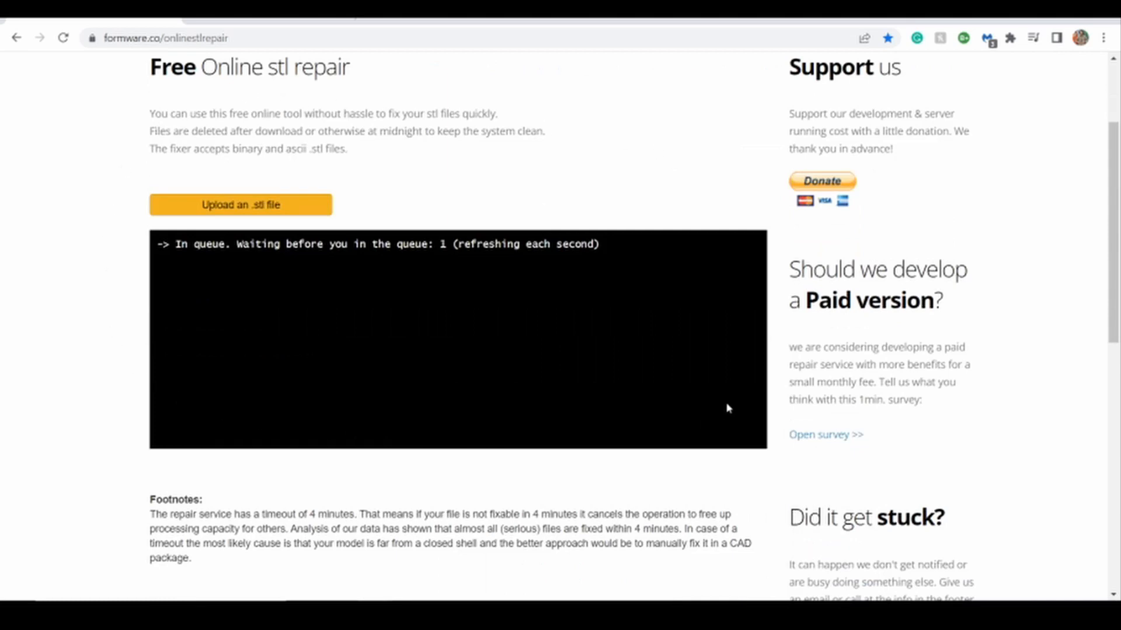
mouse_move(712, 384)
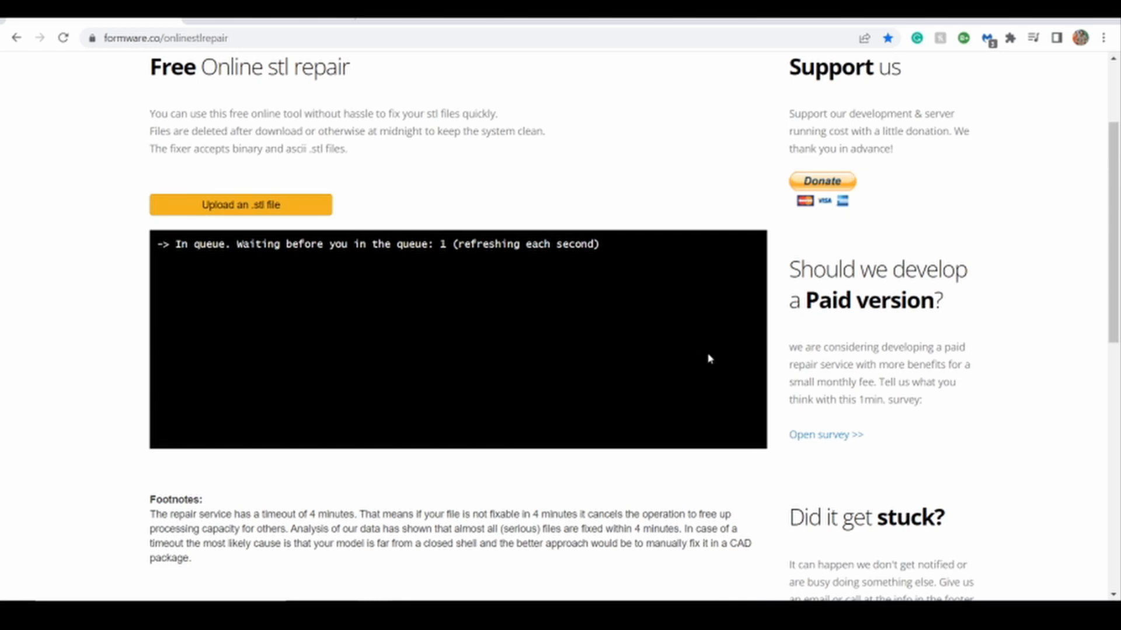
mouse_move(722, 358)
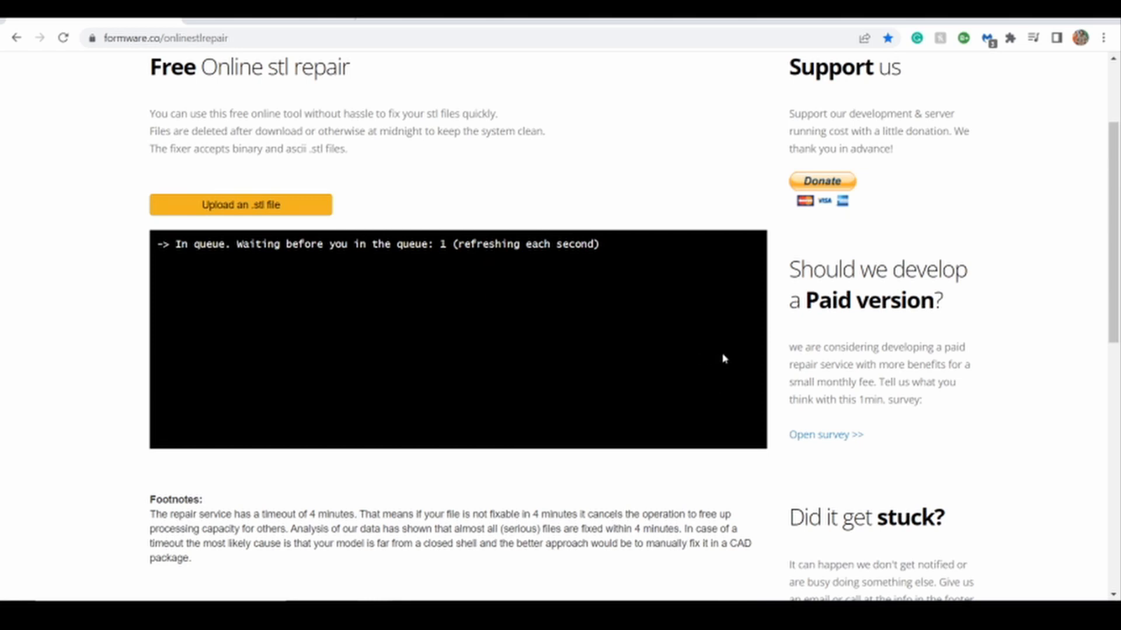
mouse_move(442, 317)
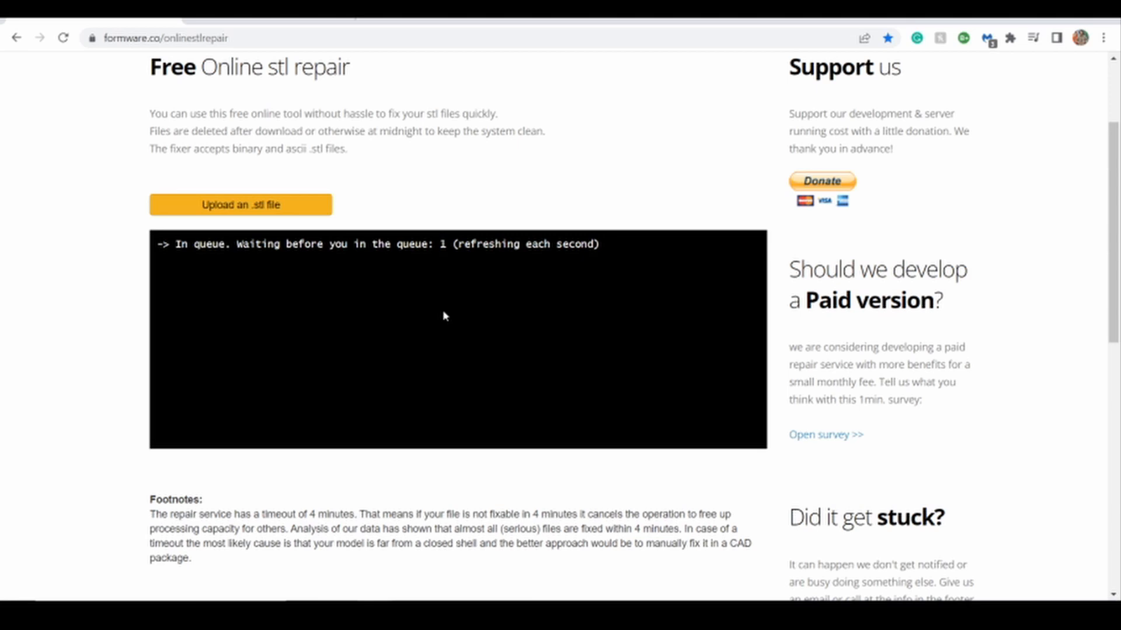
mouse_move(436, 297)
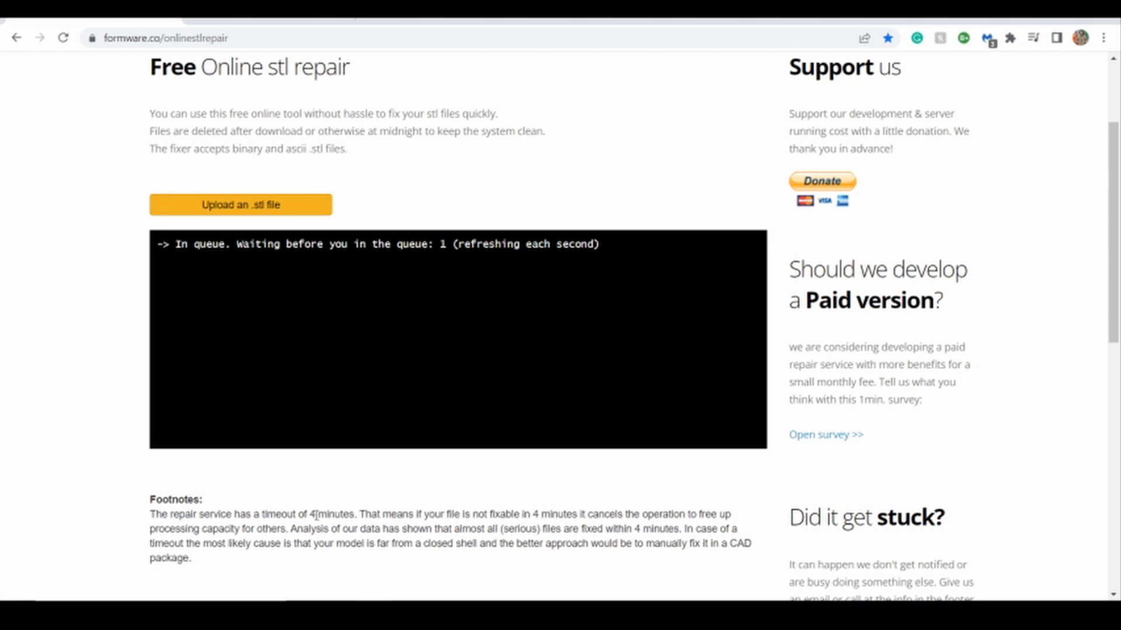
mouse_move(362, 498)
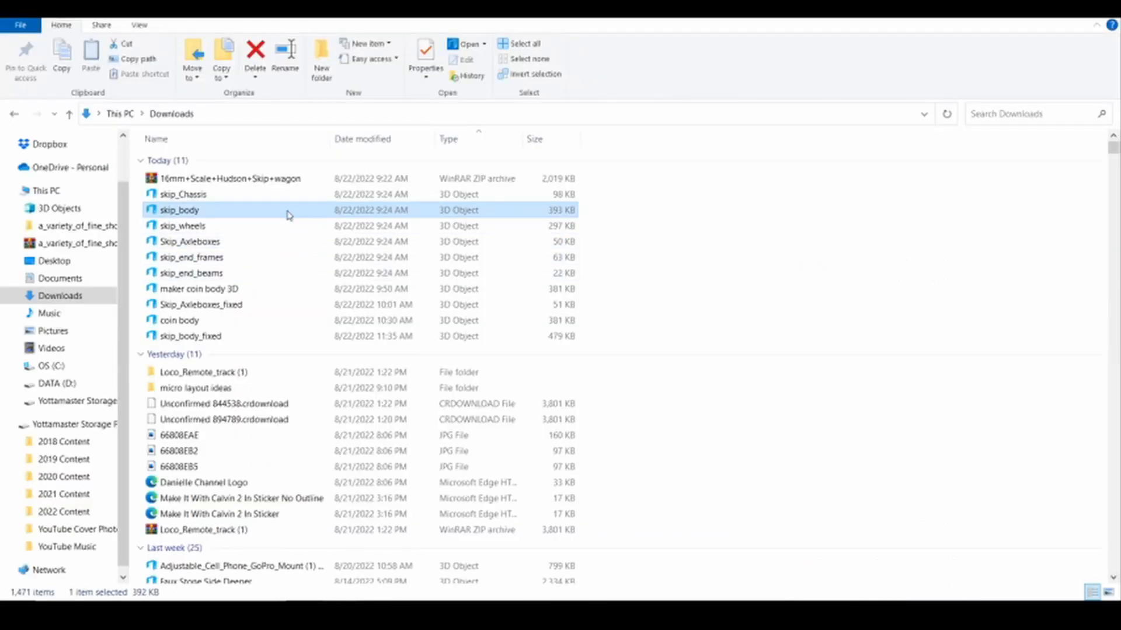
right_click(180, 209)
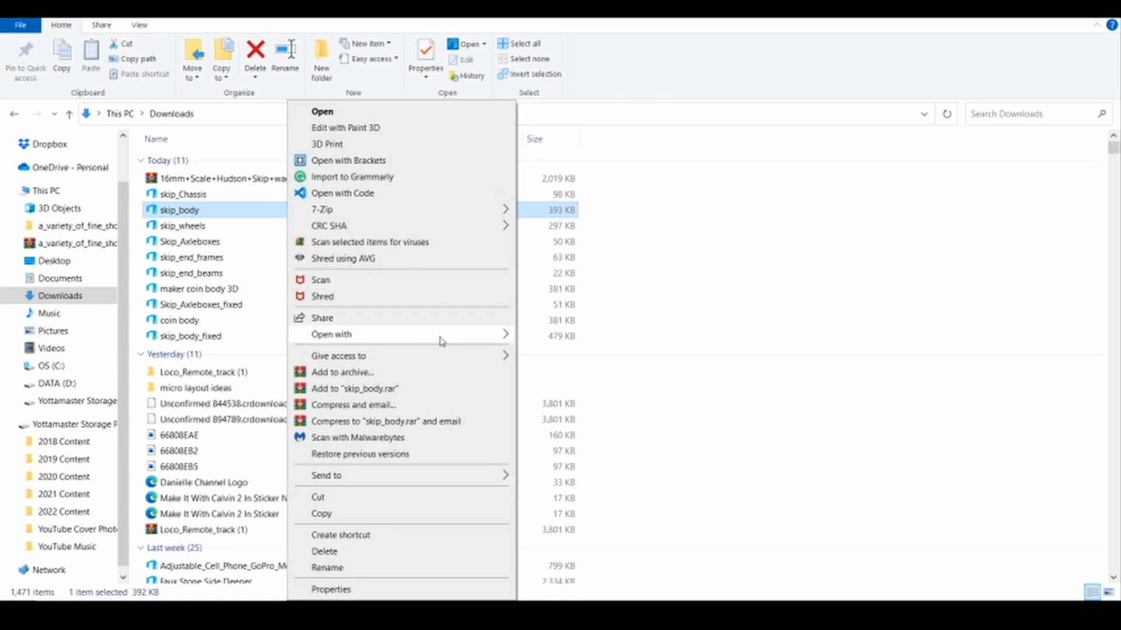
left_click(330, 334)
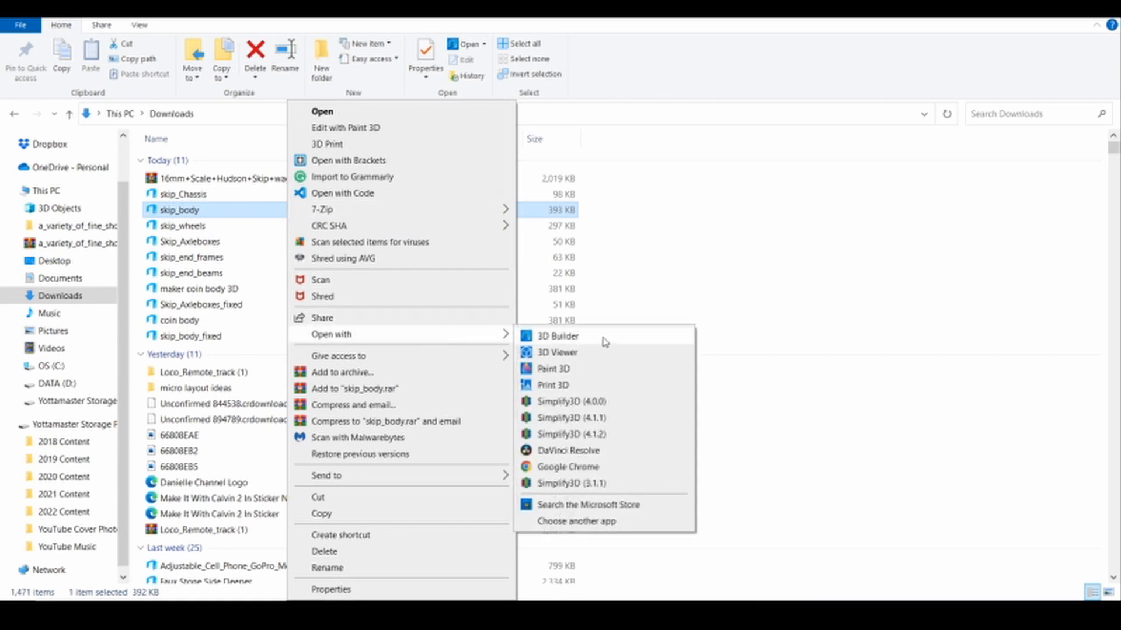
left_click(557, 336)
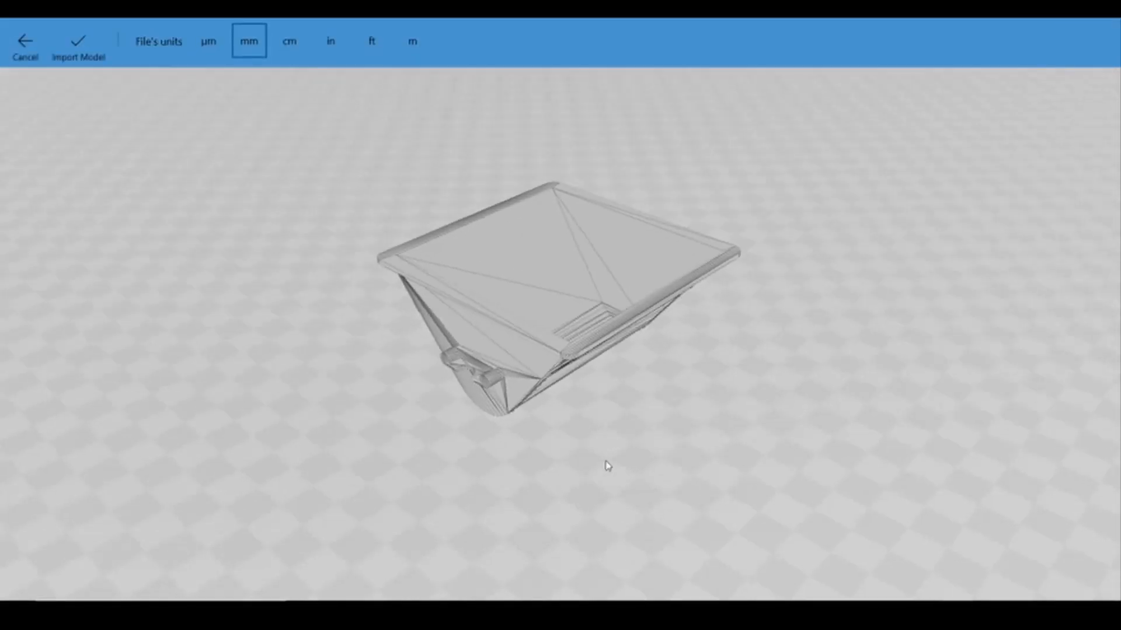
Step: Import skip_body in mm, repair its invalid geometry, and save it as STL past the format warning
left_click(78, 47)
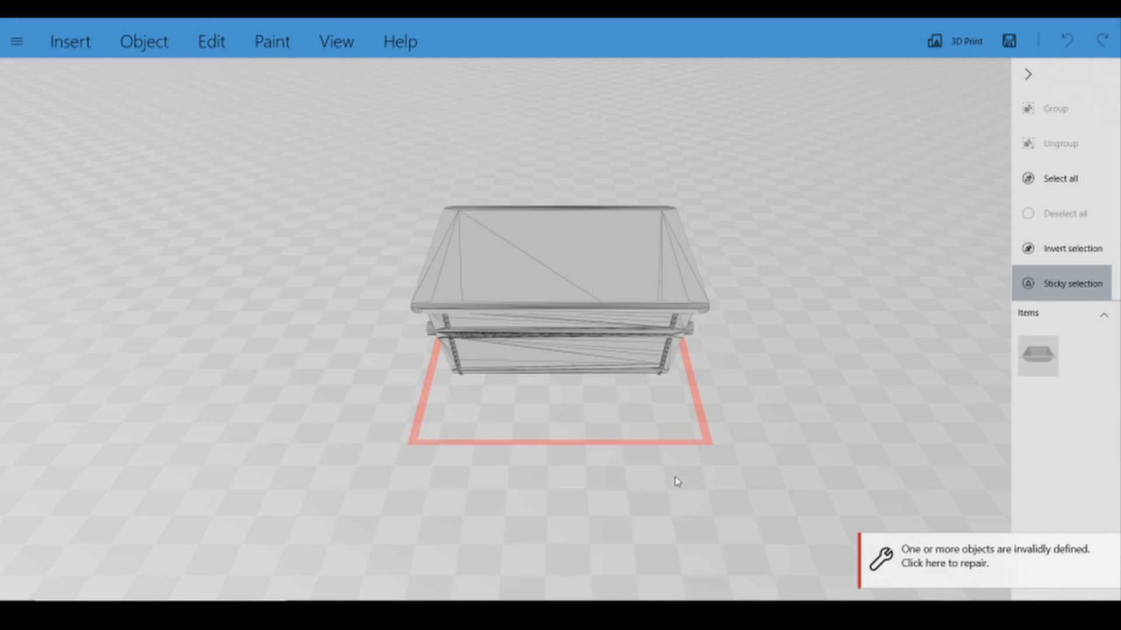
mouse_move(918, 555)
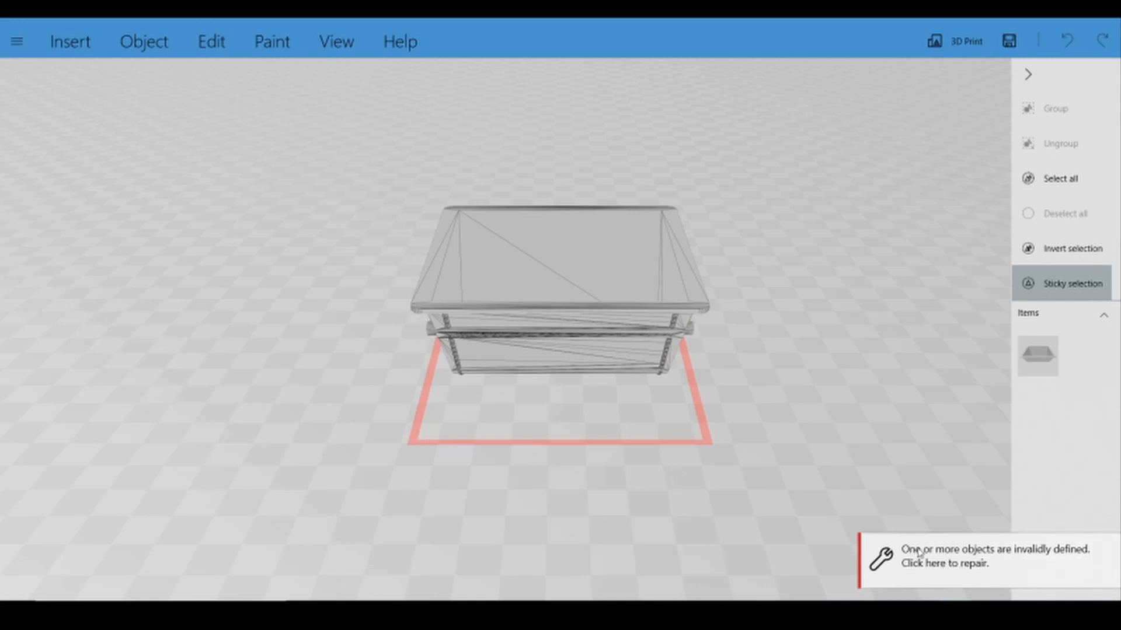
mouse_move(953, 567)
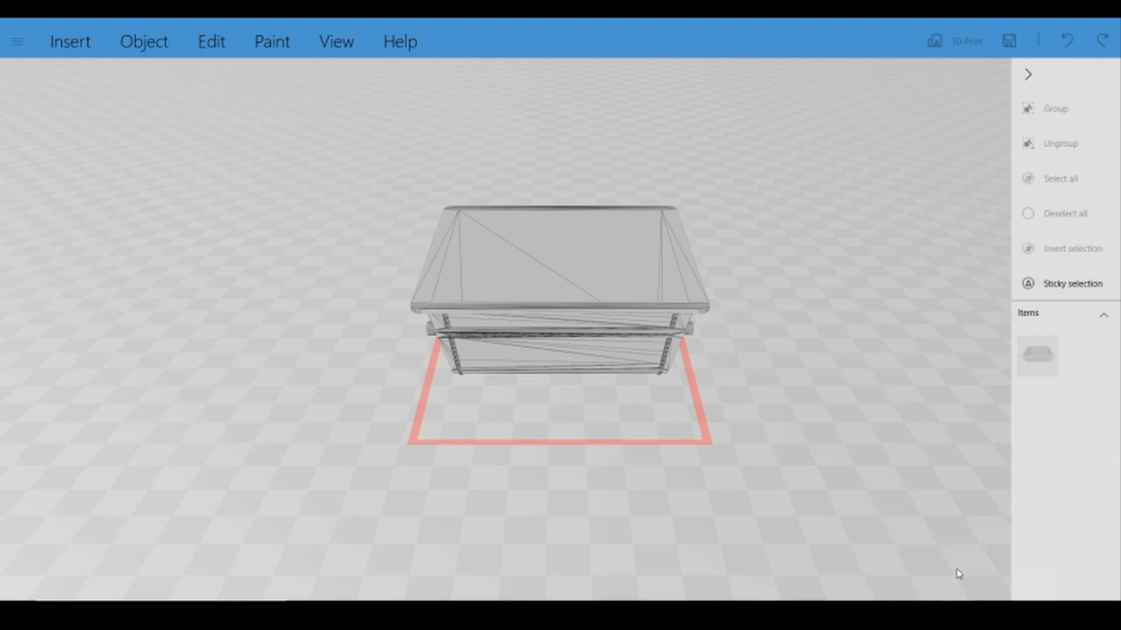
left_click(1065, 282)
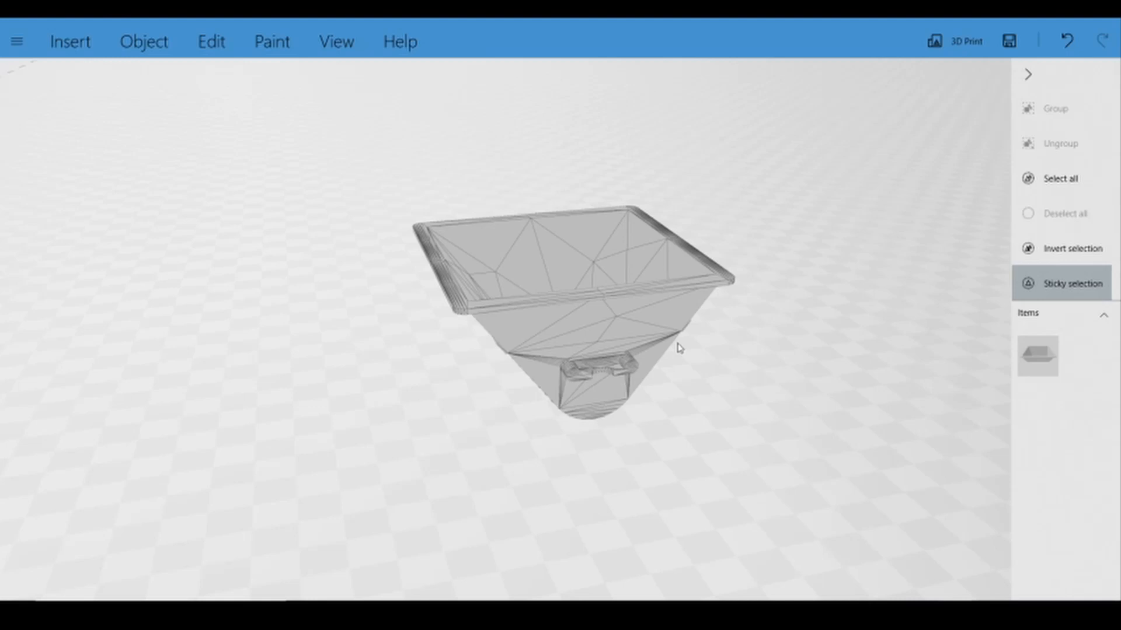
left_click(1008, 41)
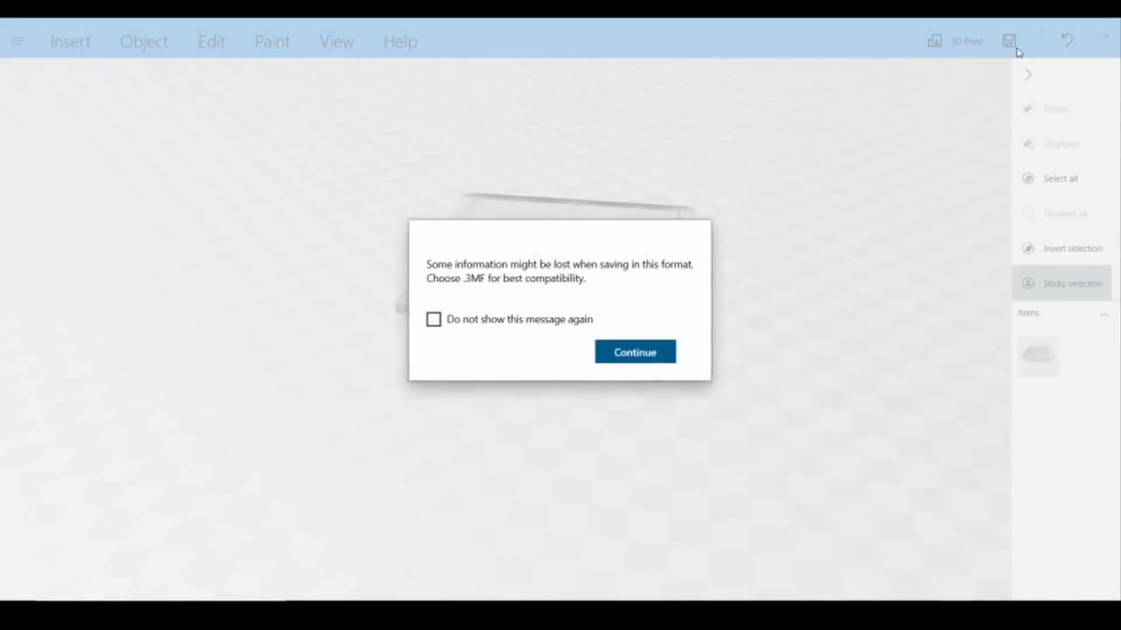
left_click(632, 351)
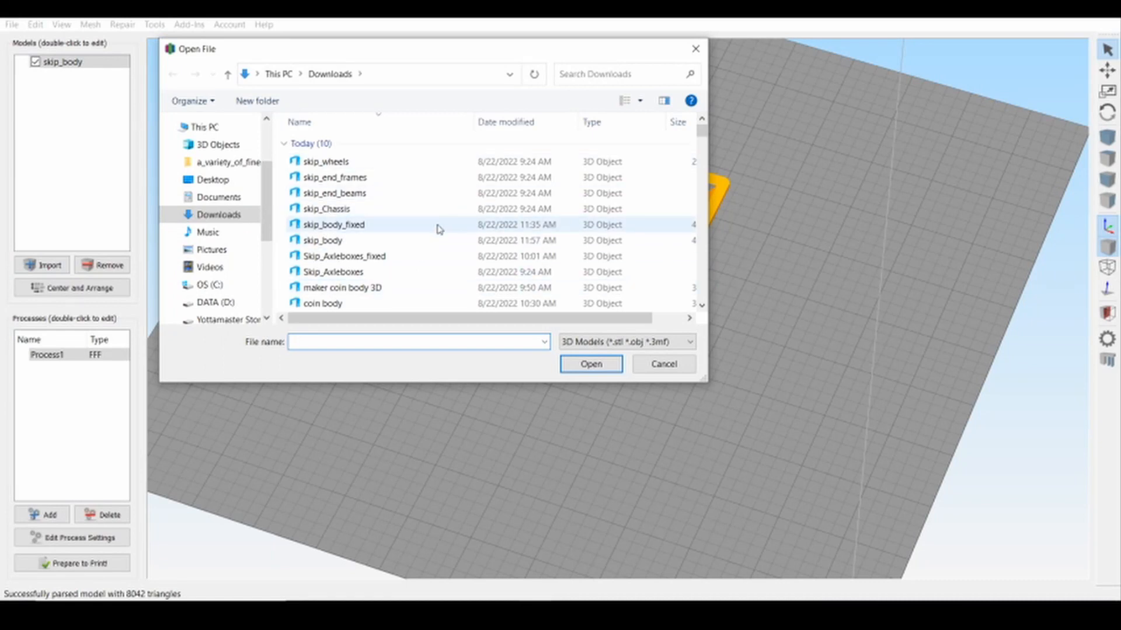
Step: Import the repaired skip_body from Downloads onto the Simplify3D build plate
left_click(323, 240)
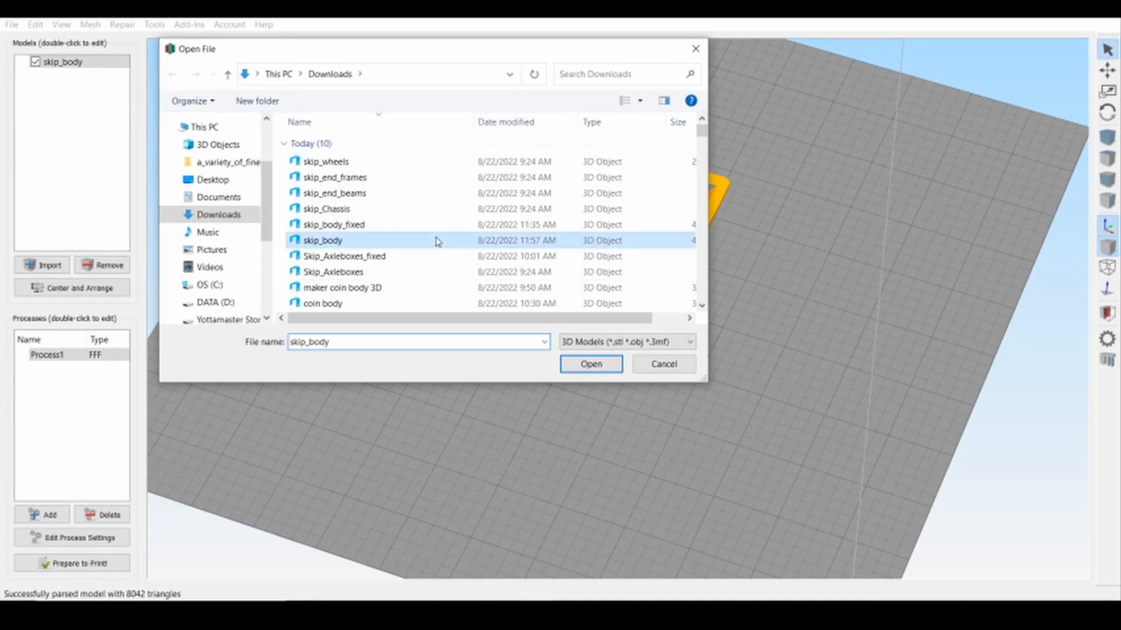
left_click(589, 364)
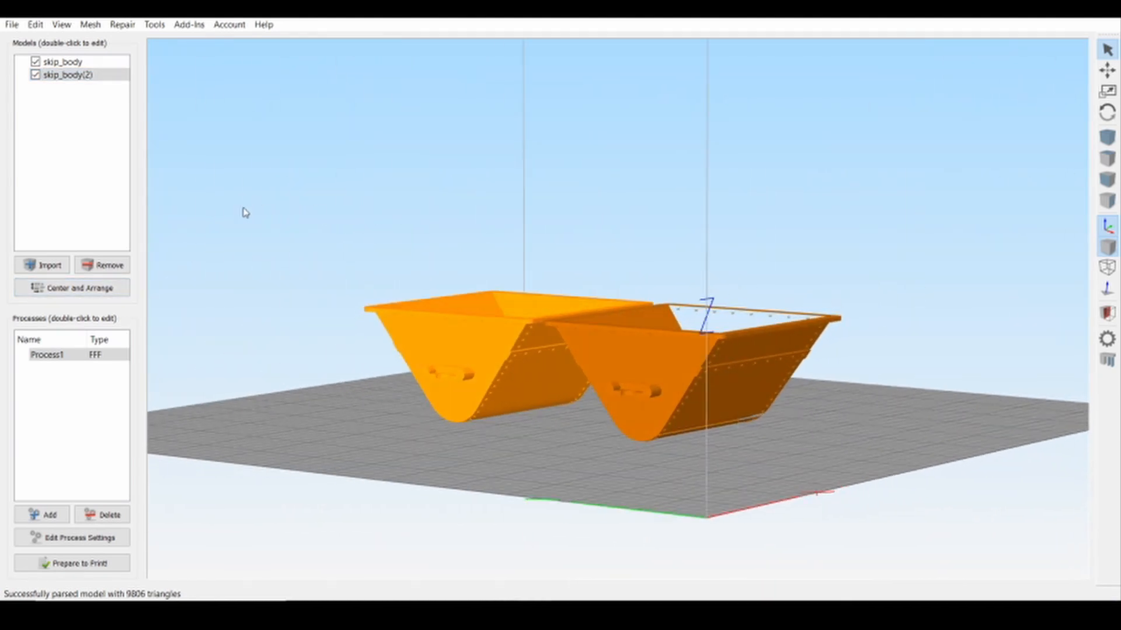
left_click(65, 62)
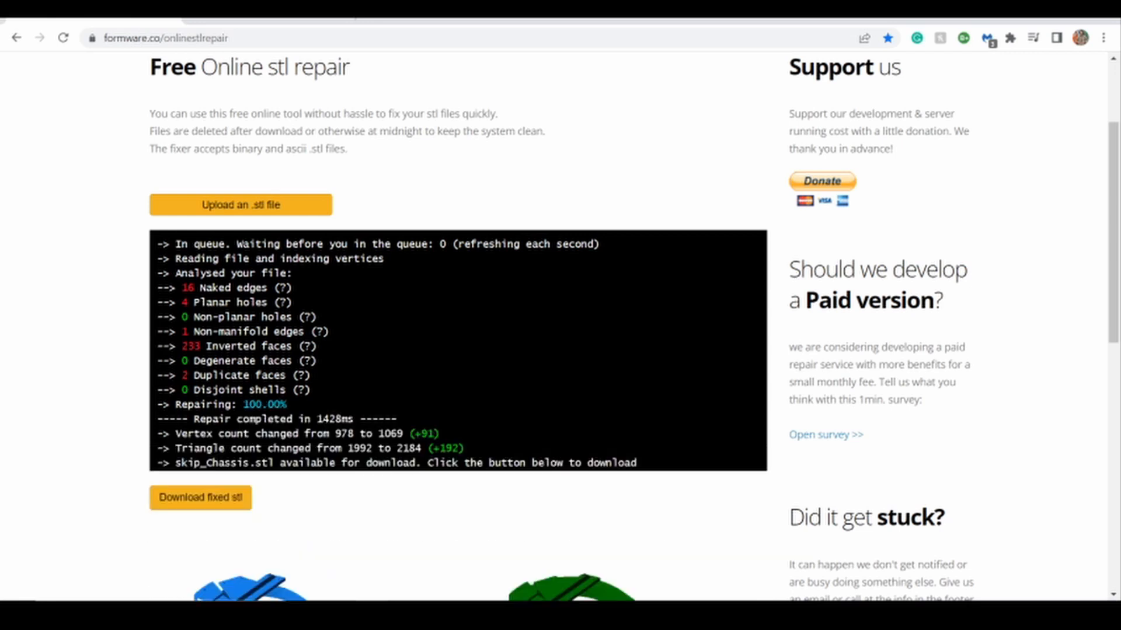
scroll("down", 3)
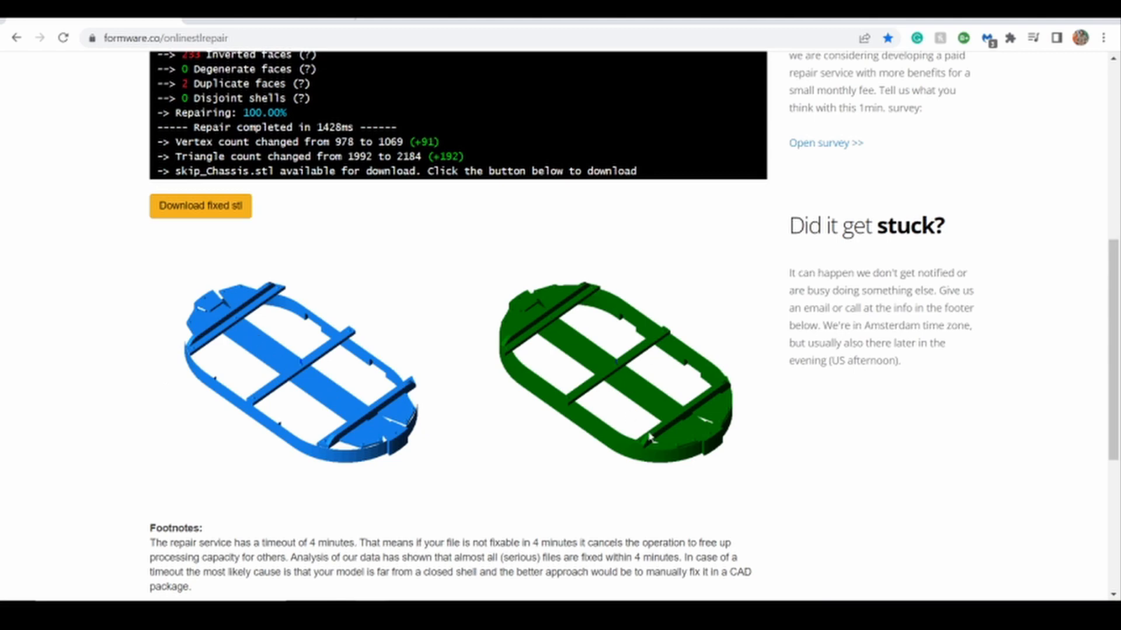
scroll("up", 3)
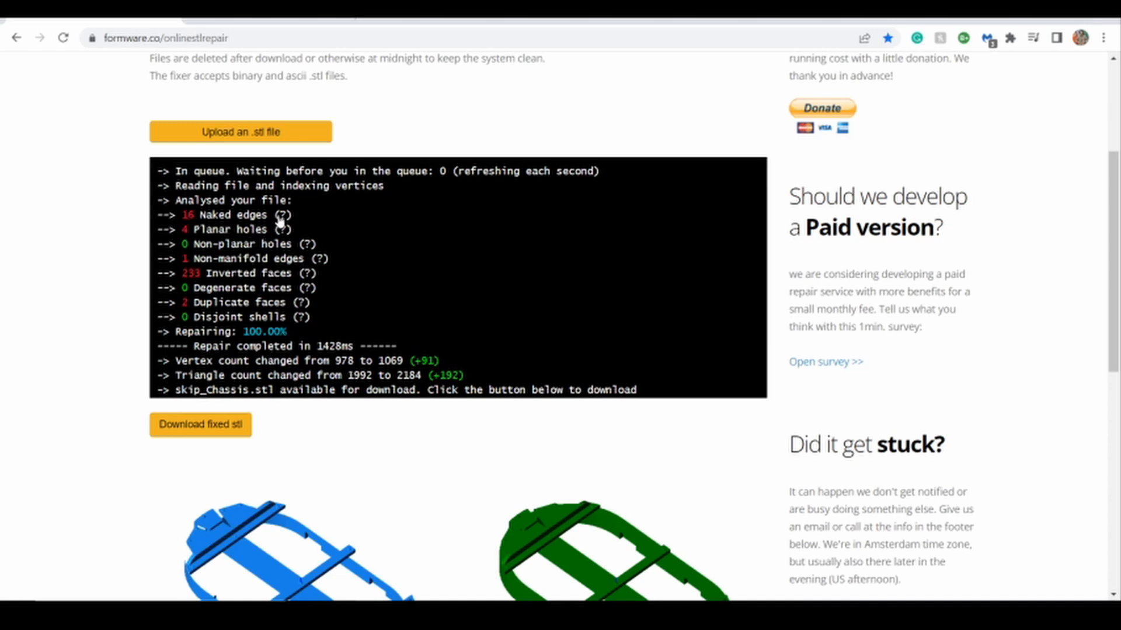
mouse_move(281, 221)
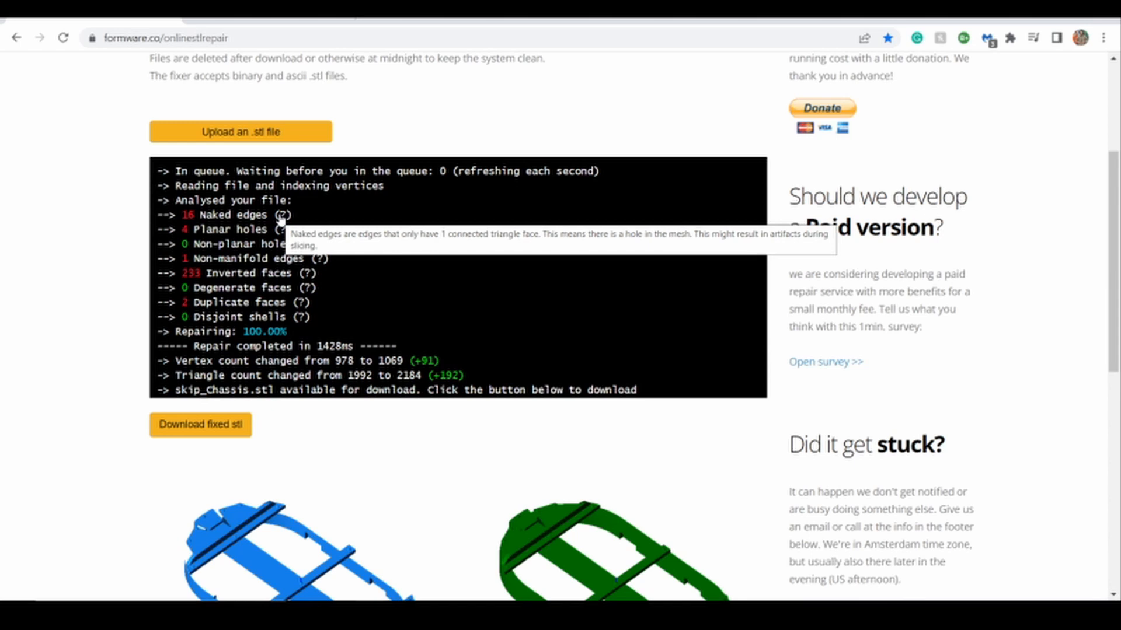
mouse_move(309, 273)
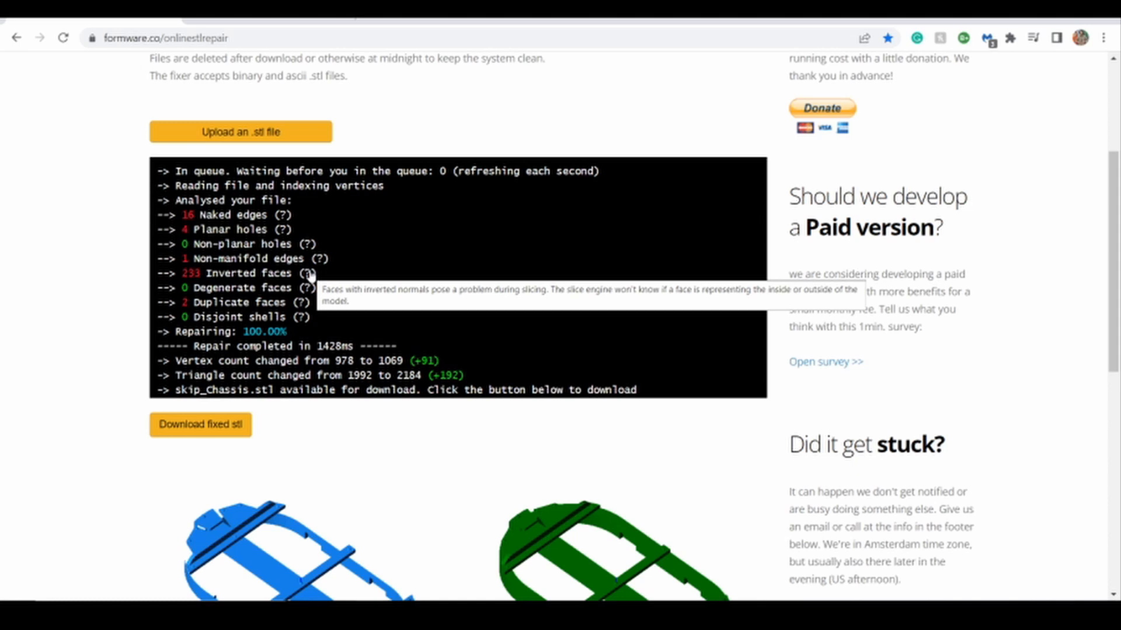
mouse_move(428, 304)
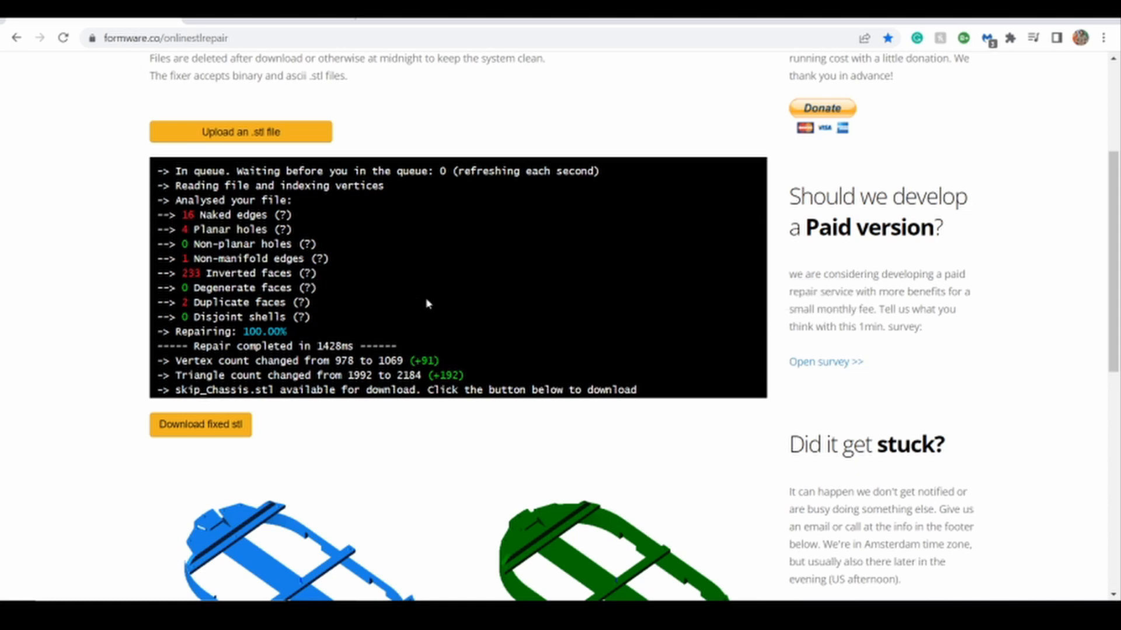
scroll("up", 3)
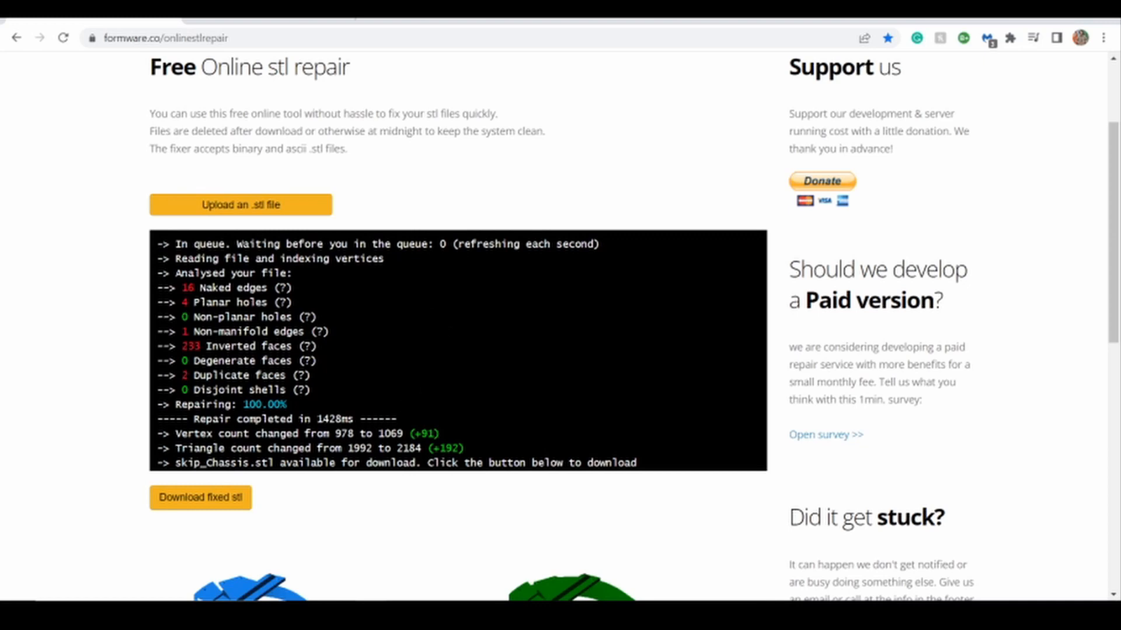
mouse_move(366, 434)
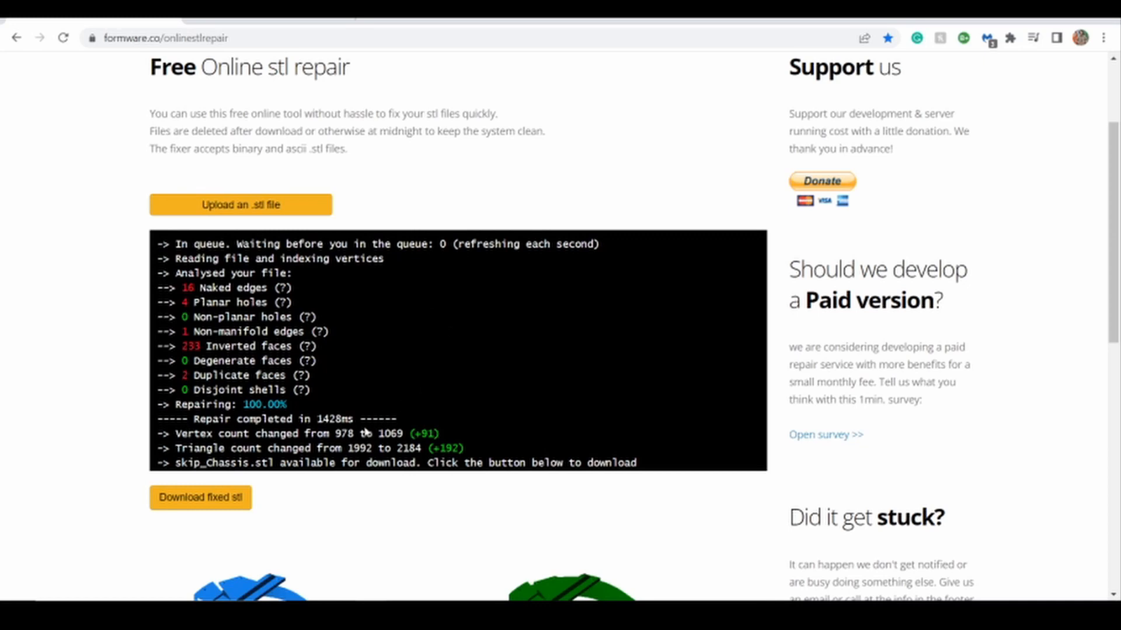
mouse_move(492, 461)
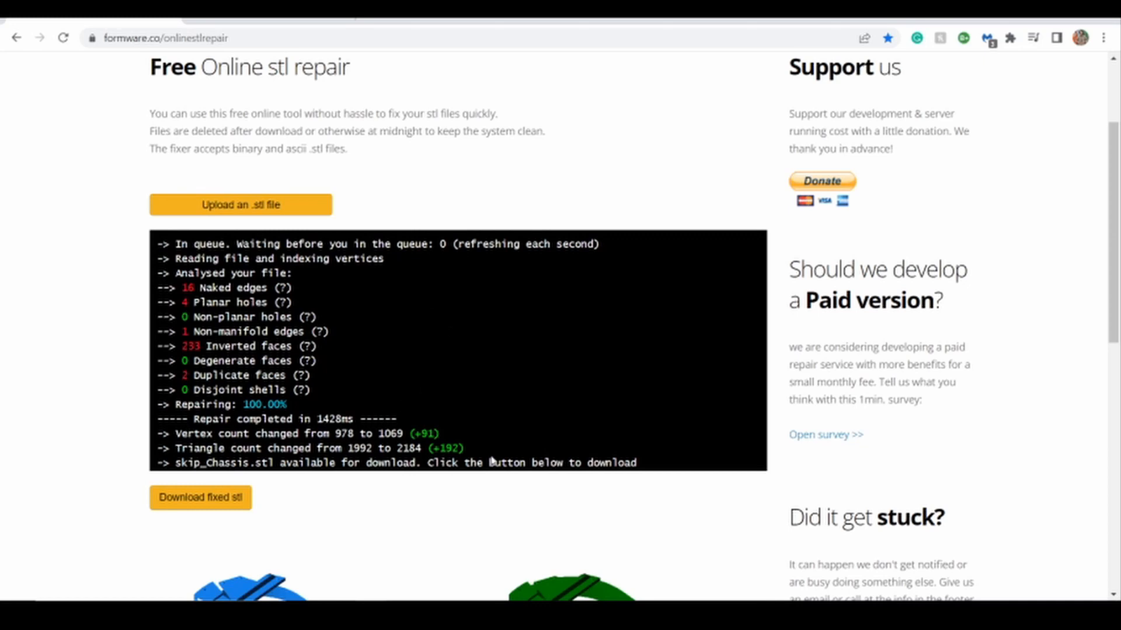
Step: Download the fixed chassis STL as skip_Chassis_fixed to Downloads
left_click(200, 497)
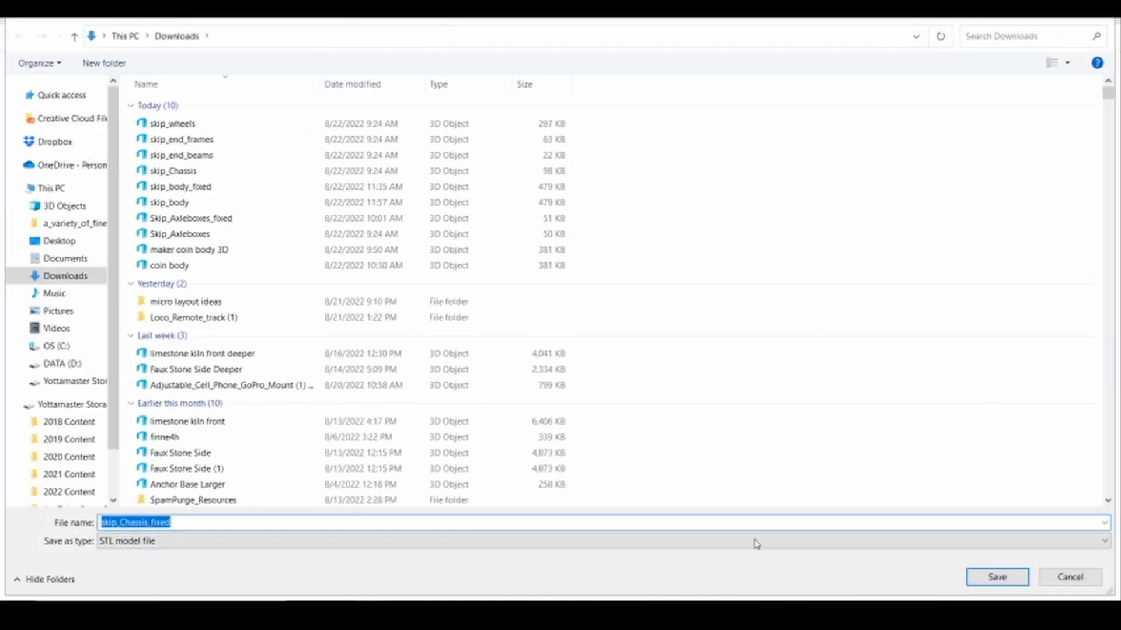